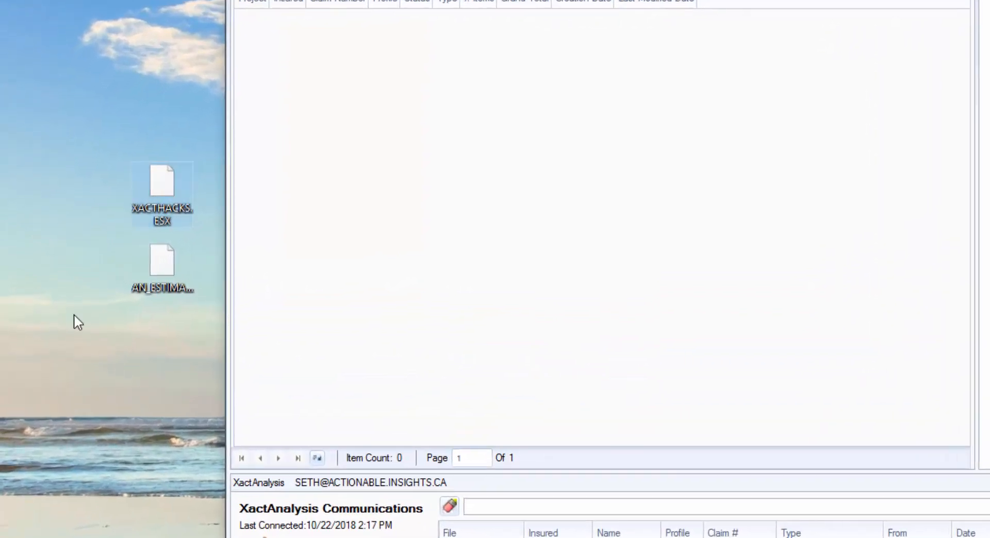
pyautogui.moveTo(192, 297)
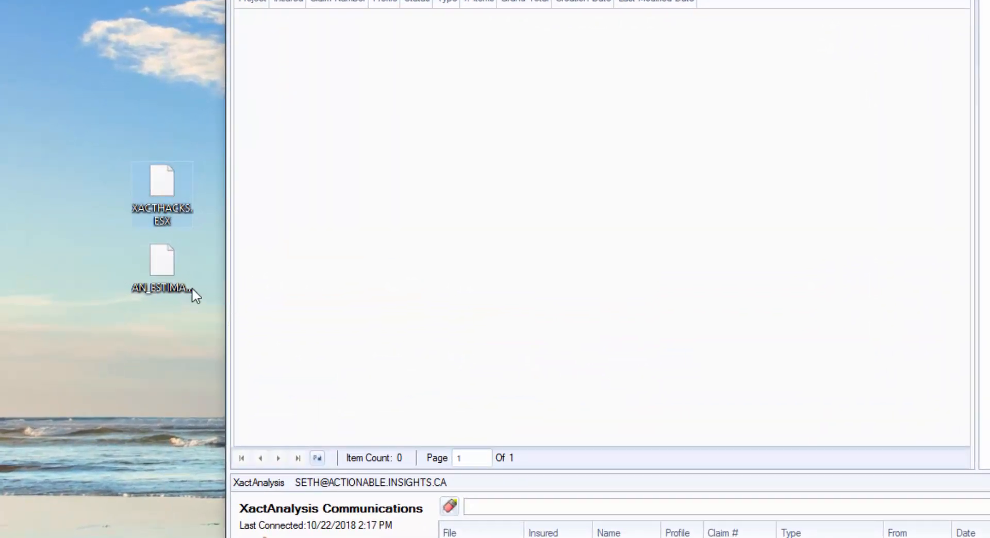
# Import XACTHACKS.ESX from the desktop by drag-and-drop so the transfer reports success.
pyautogui.click(162, 260)
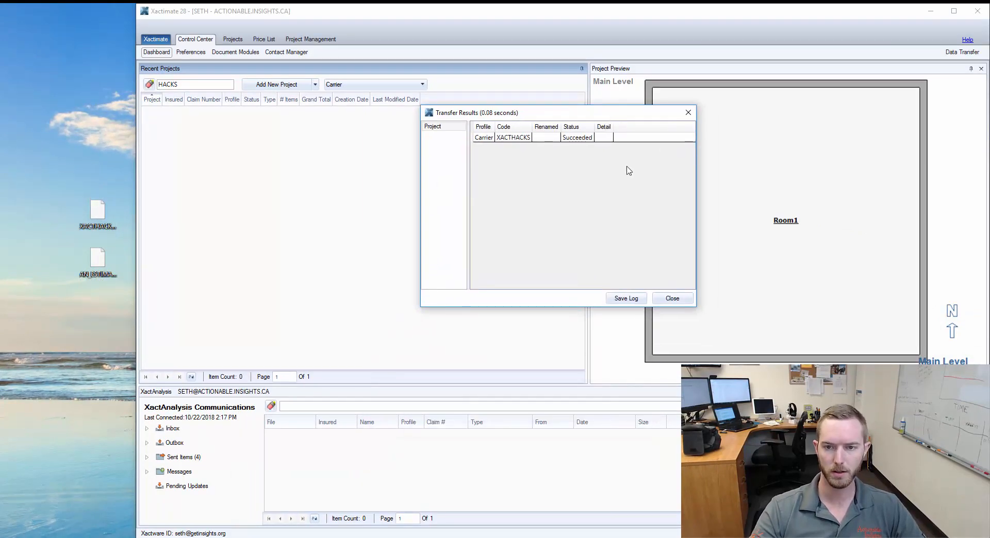
# Dismiss the success result, then drop the super-long-named .ESX file, which fails with an invalid name.
pyautogui.click(672, 298)
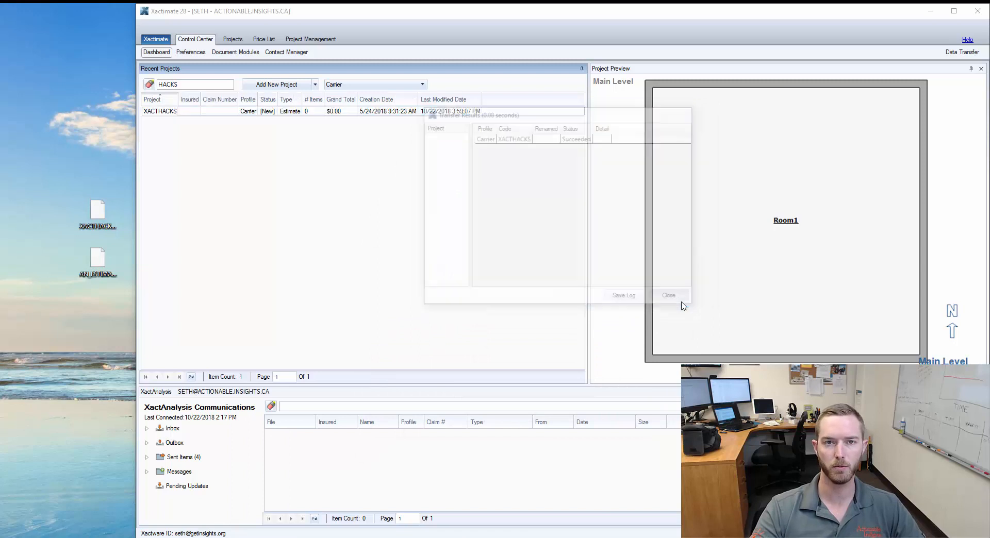
pyautogui.click(669, 295)
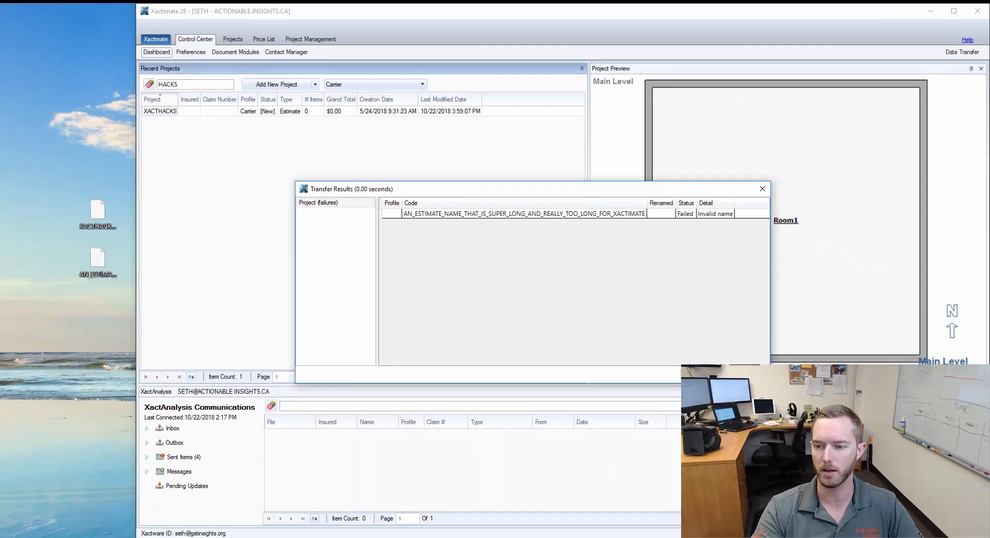
# Rename the desktop file to AN_ESTIMATE_NAME, import it successfully, and dismiss the results.
pyautogui.click(762, 189)
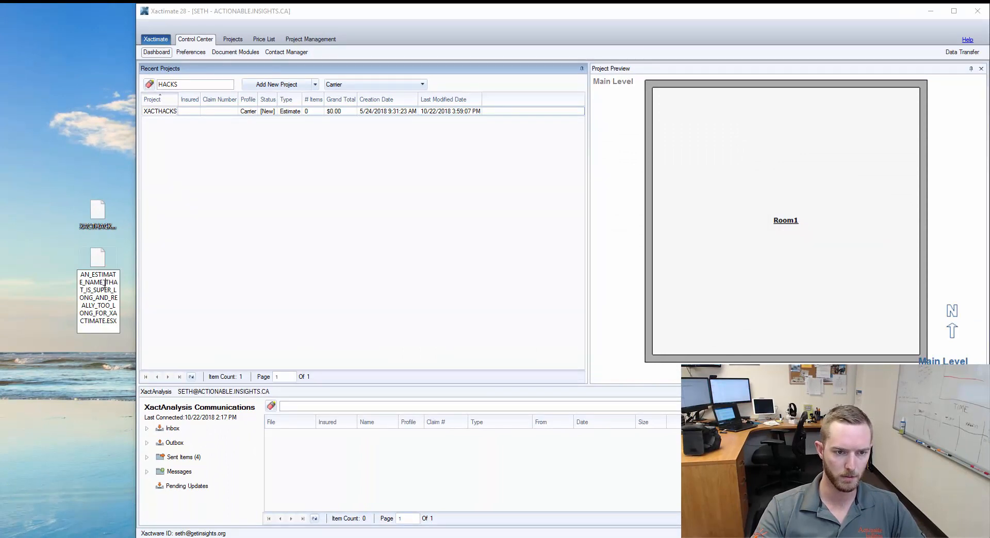
pyautogui.click(98, 301)
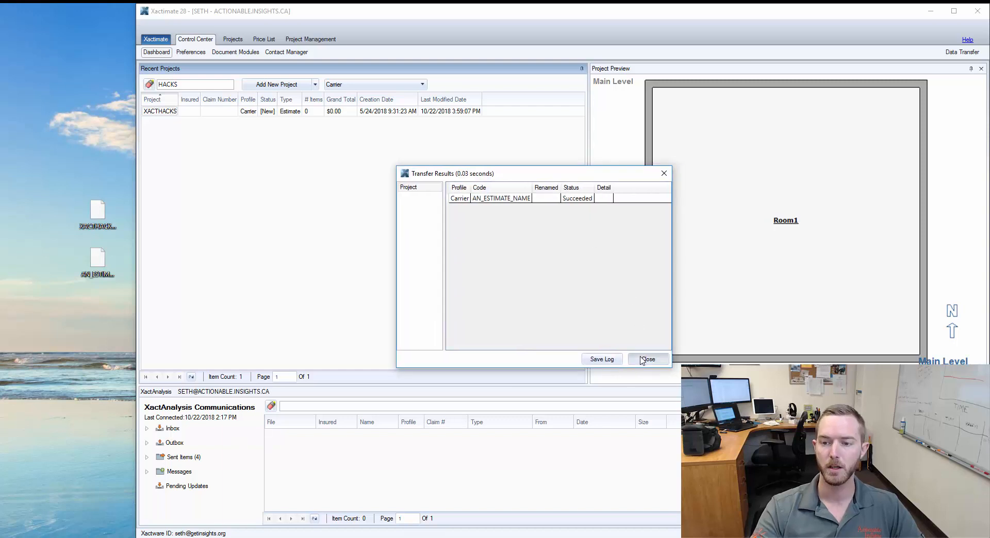
pyautogui.click(647, 359)
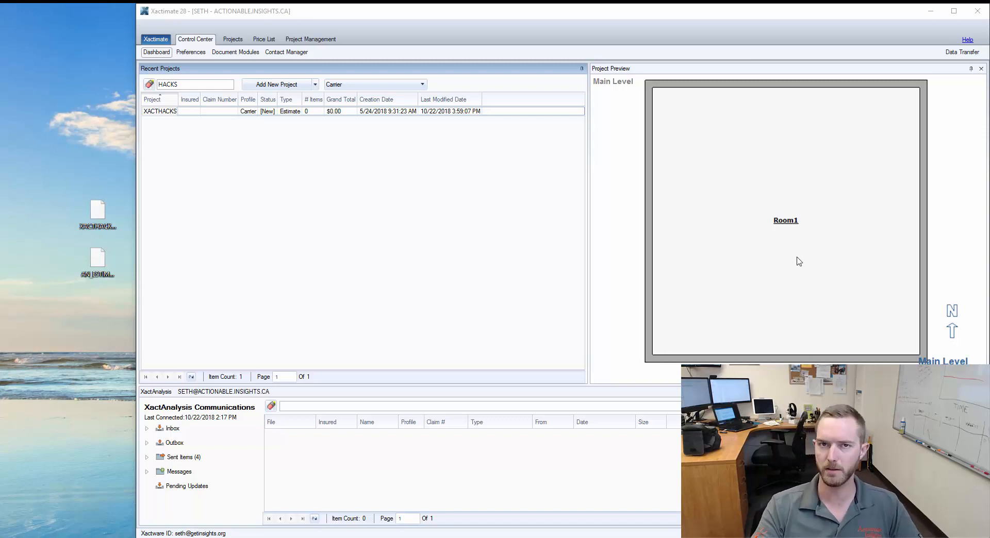
pyautogui.moveTo(600, 263)
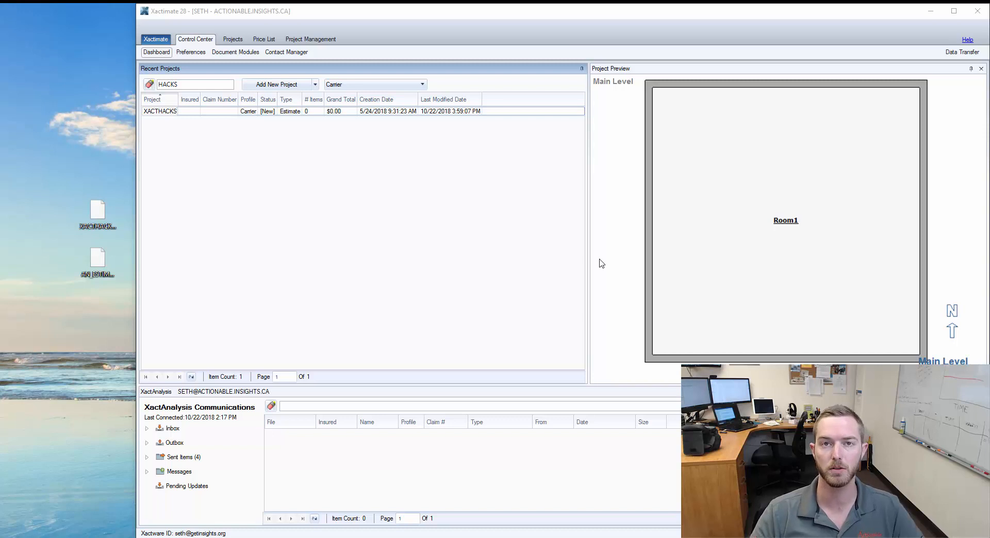
pyautogui.moveTo(604, 250)
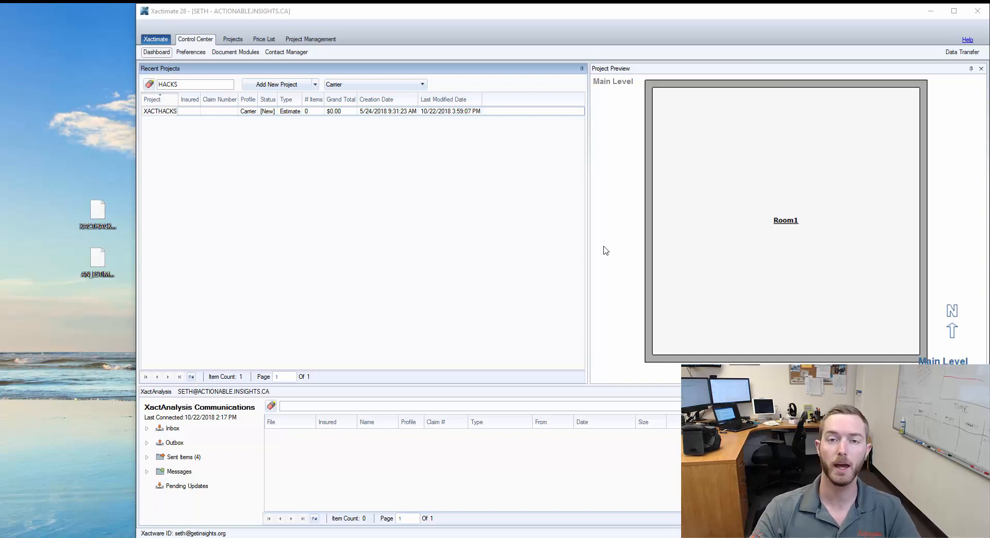
pyautogui.moveTo(317, 293)
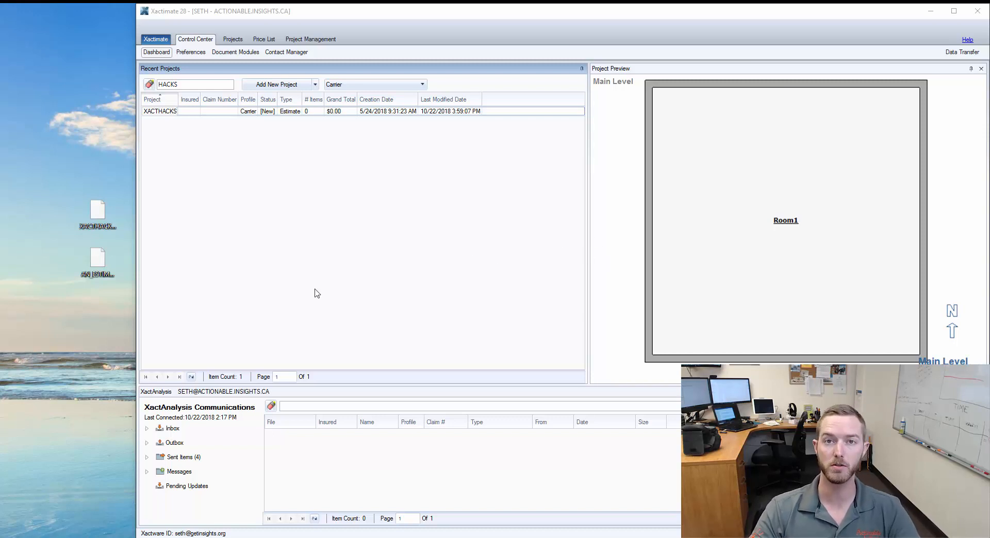
pyautogui.moveTo(274, 264)
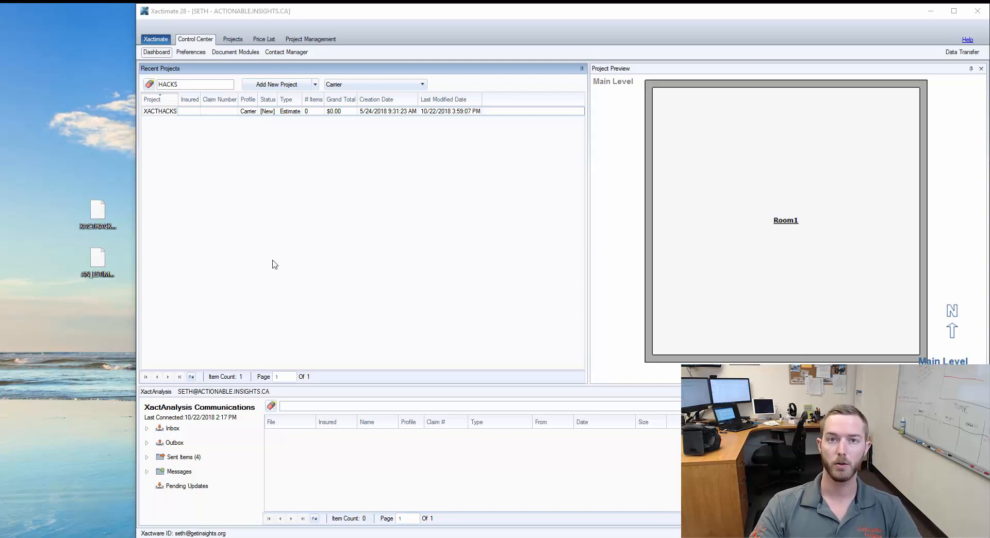
pyautogui.moveTo(284, 254)
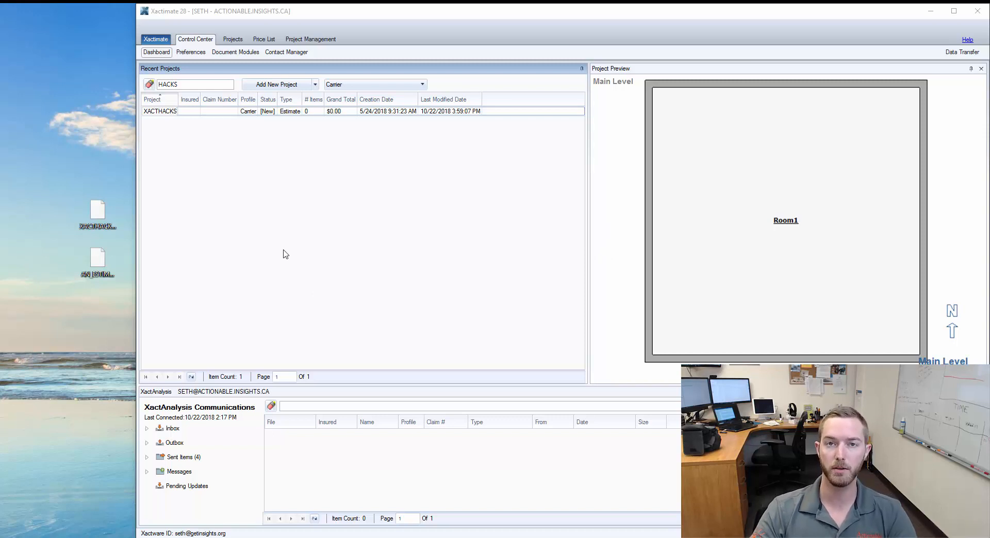
pyautogui.moveTo(346, 306)
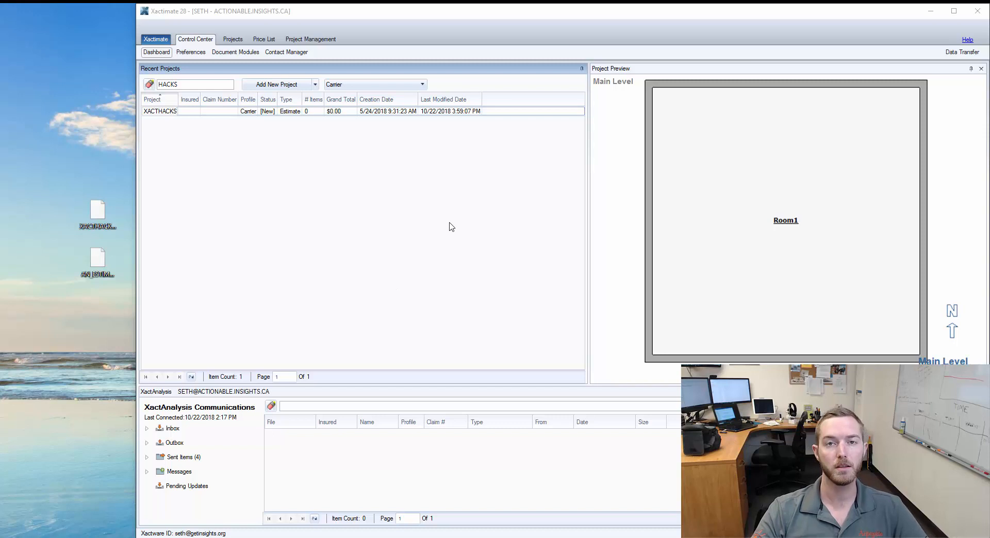
pyautogui.moveTo(355, 247)
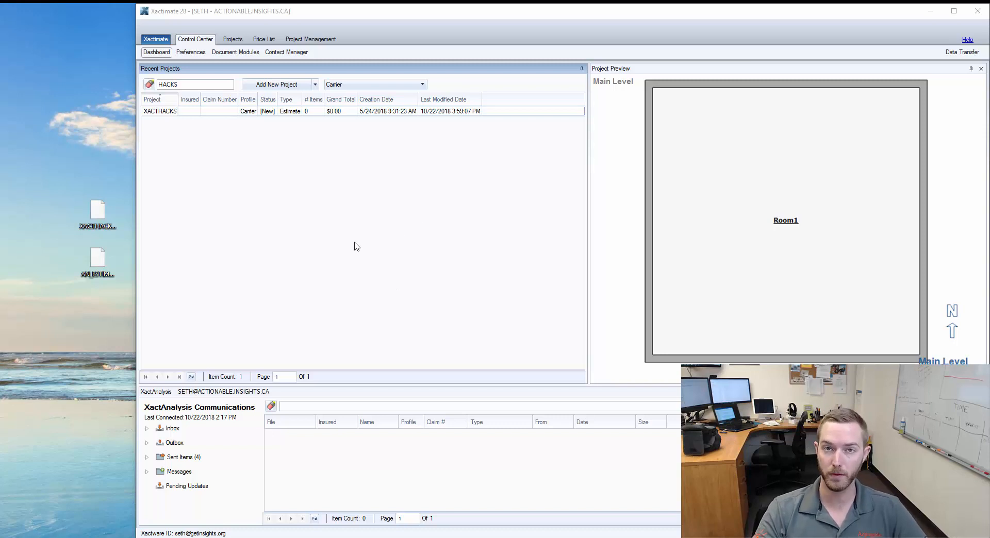
pyautogui.moveTo(322, 247)
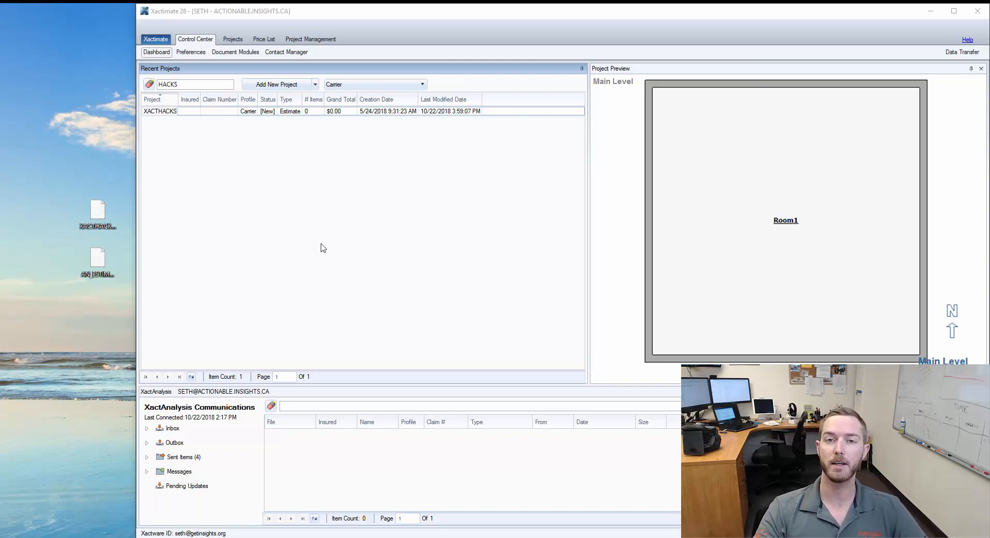